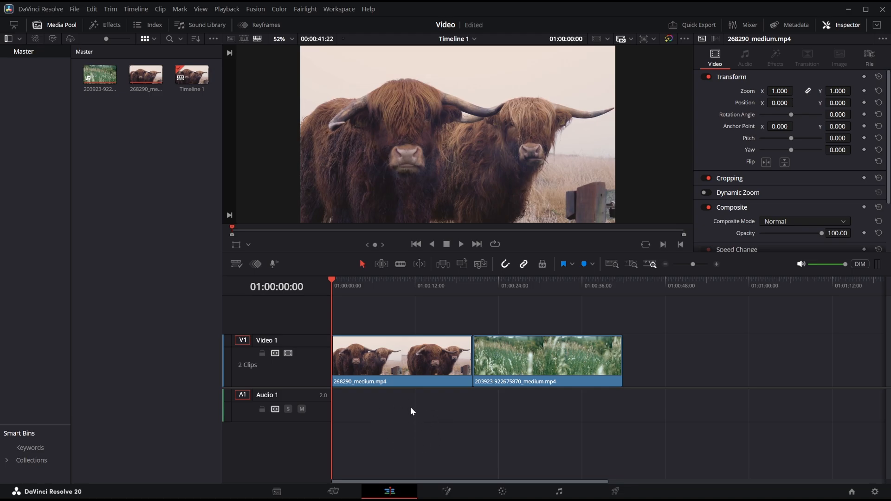
pyautogui.moveTo(422, 413)
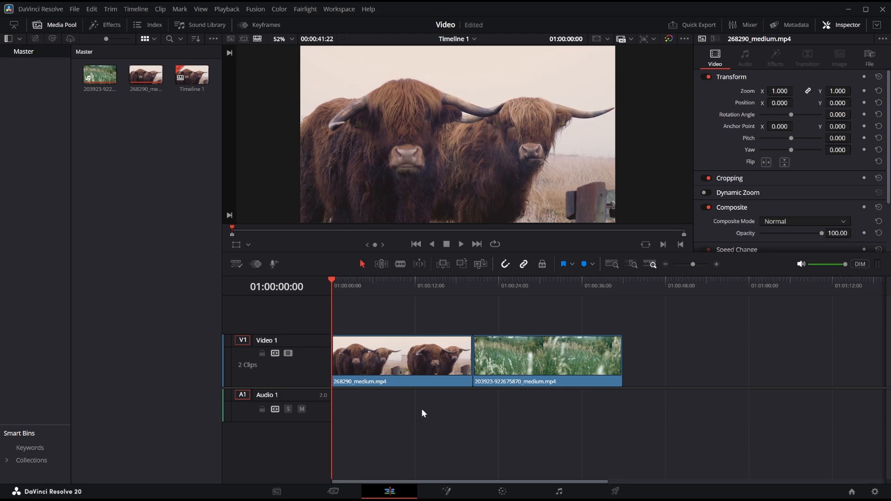
pyautogui.moveTo(383, 436)
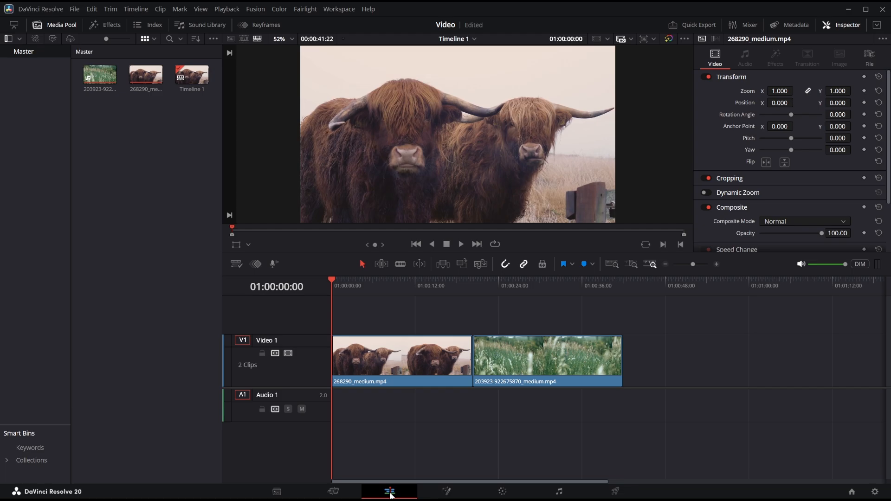
pyautogui.moveTo(459, 435)
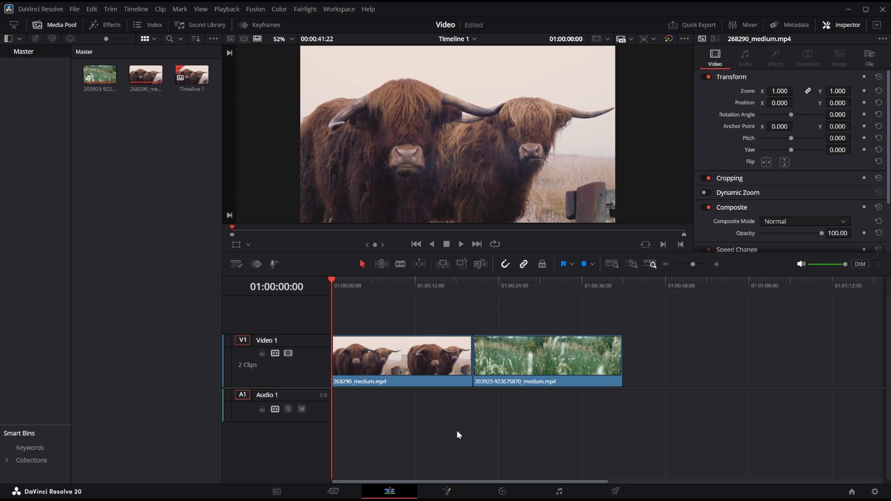
# - Show the effects library with the Toolbox expanded to list transitions, titles, generators and effects
pyautogui.click(547, 358)
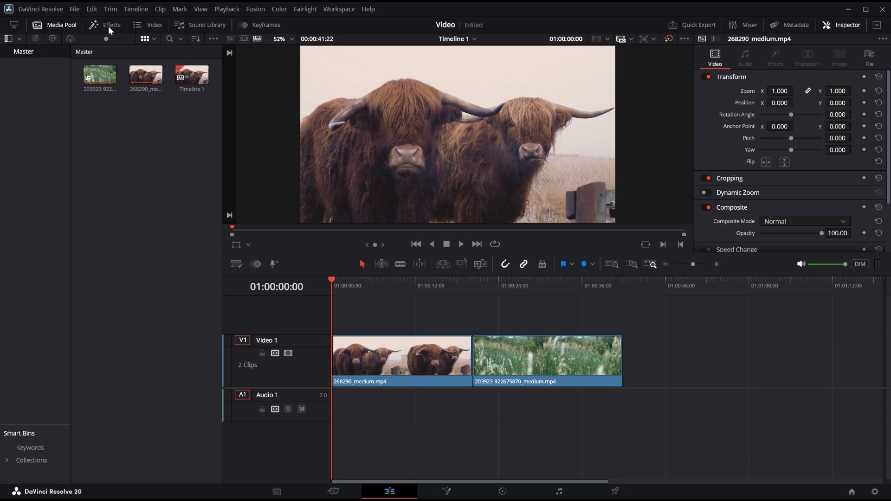
pyautogui.click(111, 24)
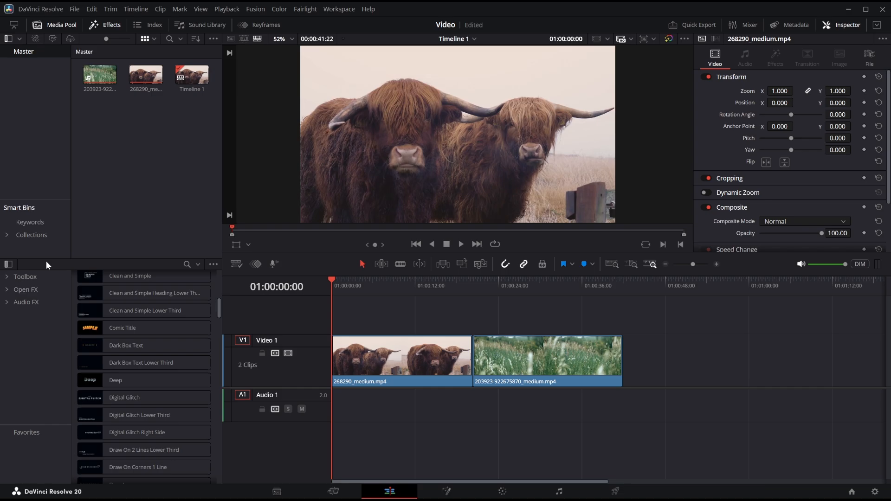
pyautogui.moveTo(20, 284)
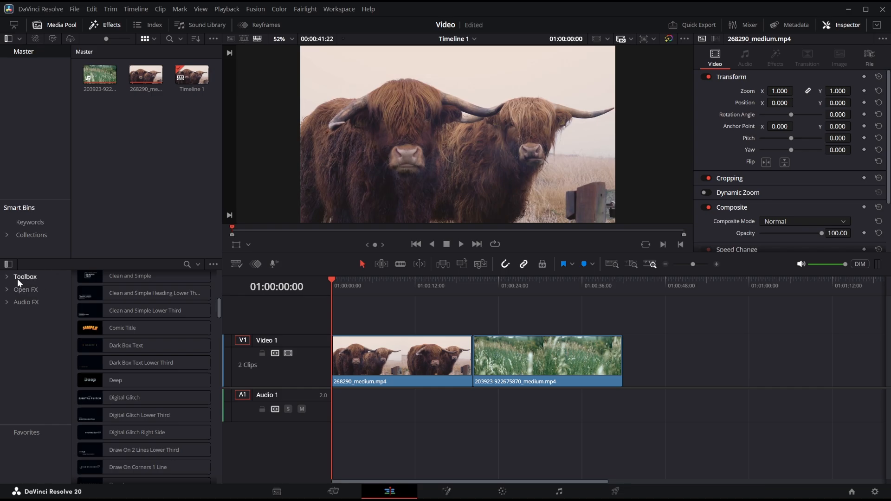
pyautogui.moveTo(34, 293)
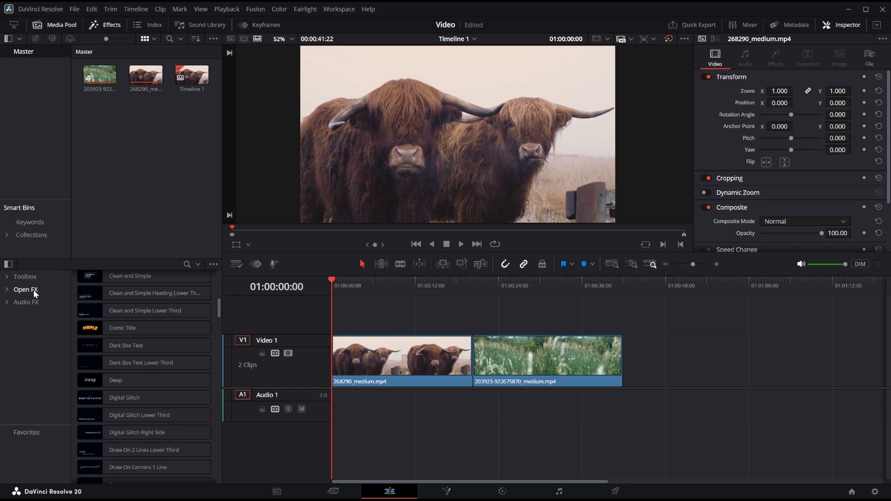
pyautogui.moveTo(19, 308)
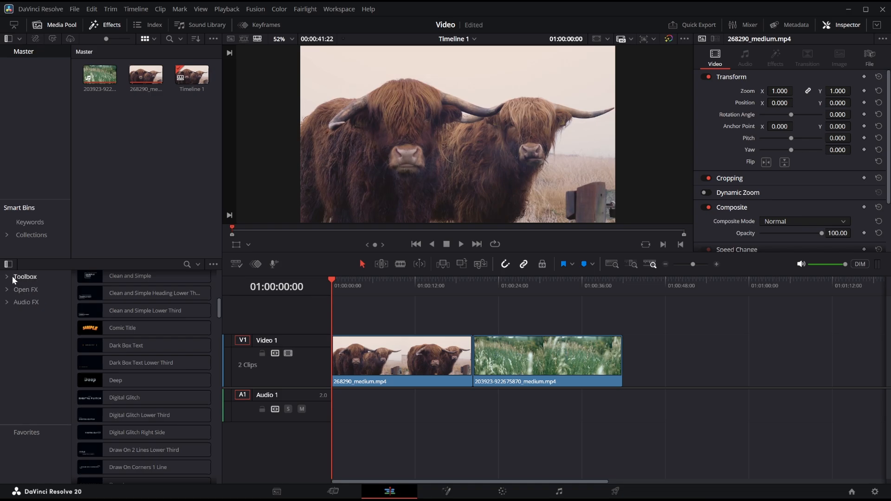
pyautogui.click(25, 277)
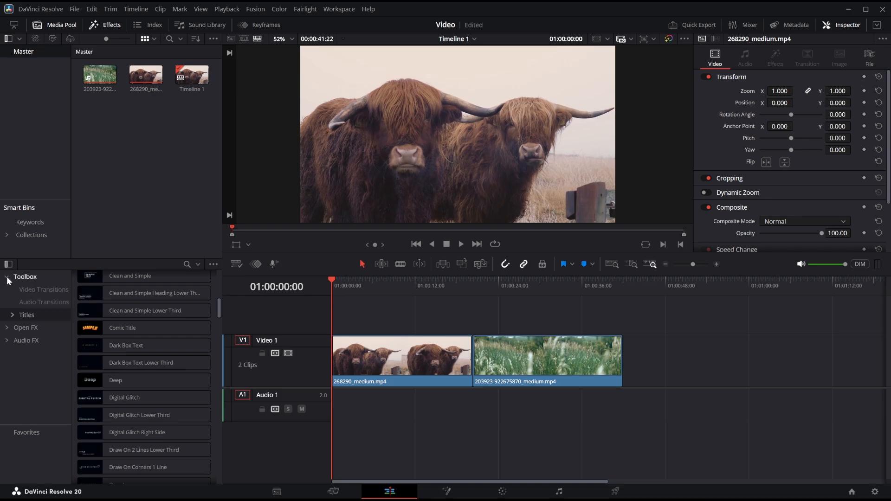
pyautogui.click(26, 314)
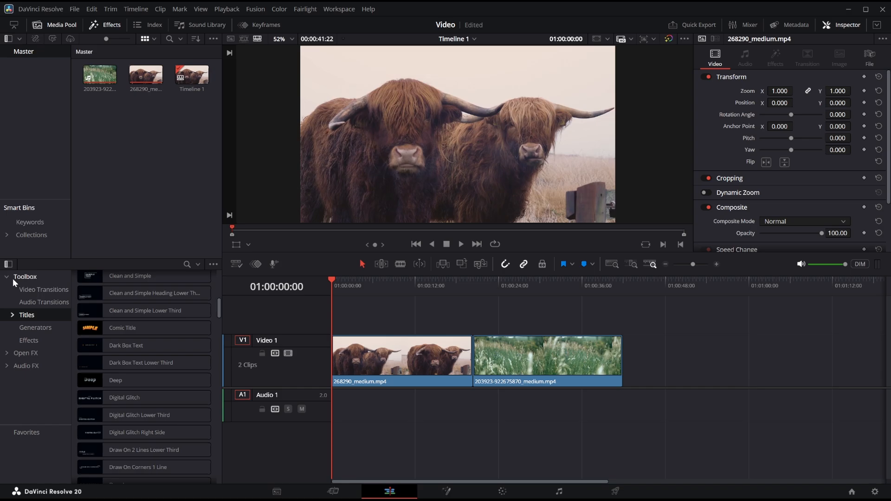
# - List the Video Transitions and scroll down to the Motion group containing Push
pyautogui.click(44, 290)
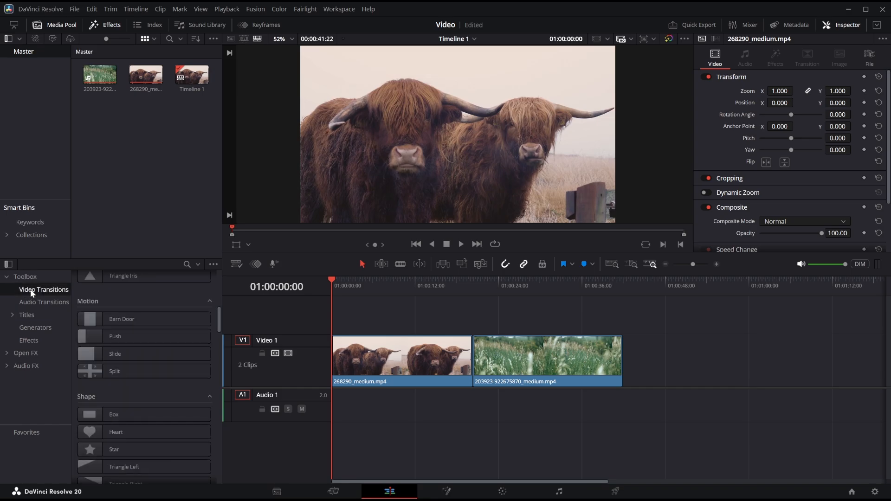
pyautogui.moveTo(222, 305)
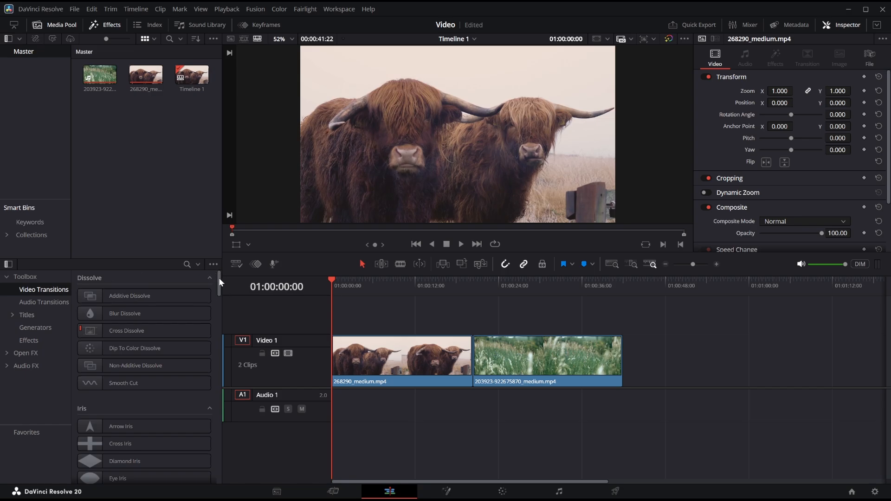
pyautogui.scroll(-3)
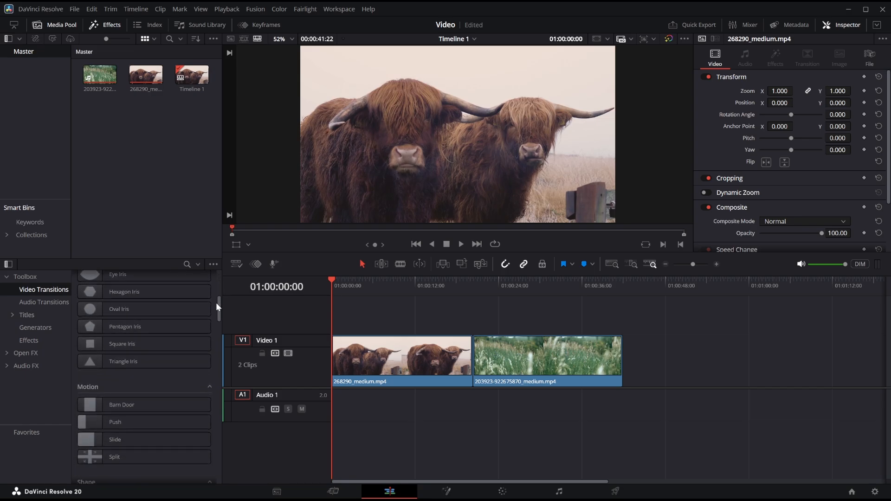
pyautogui.scroll(-3)
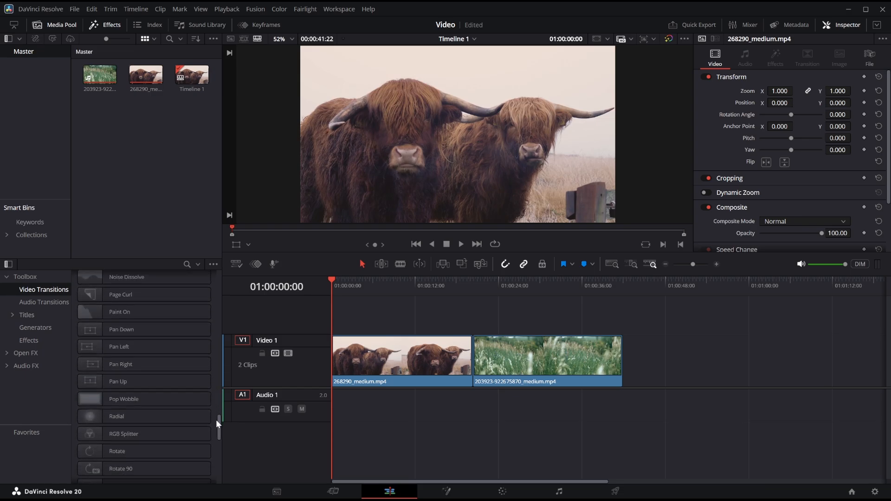
pyautogui.scroll(-3)
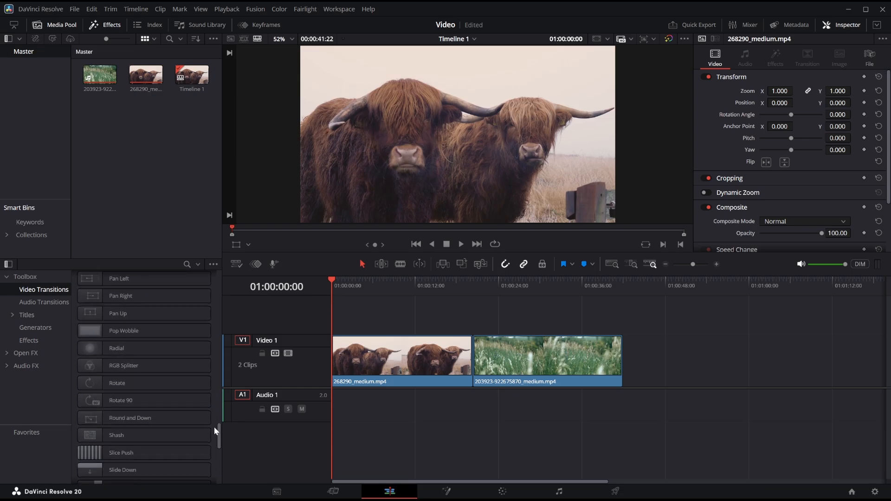
pyautogui.scroll(-3)
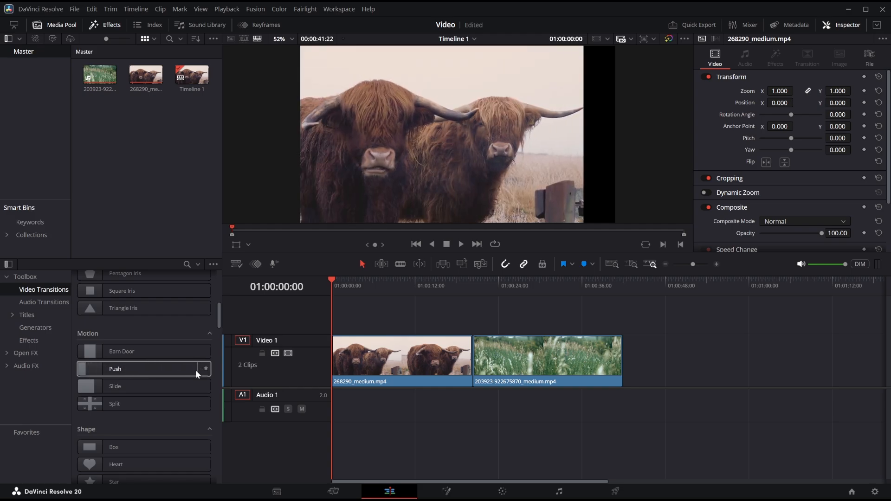
pyautogui.moveTo(120, 351)
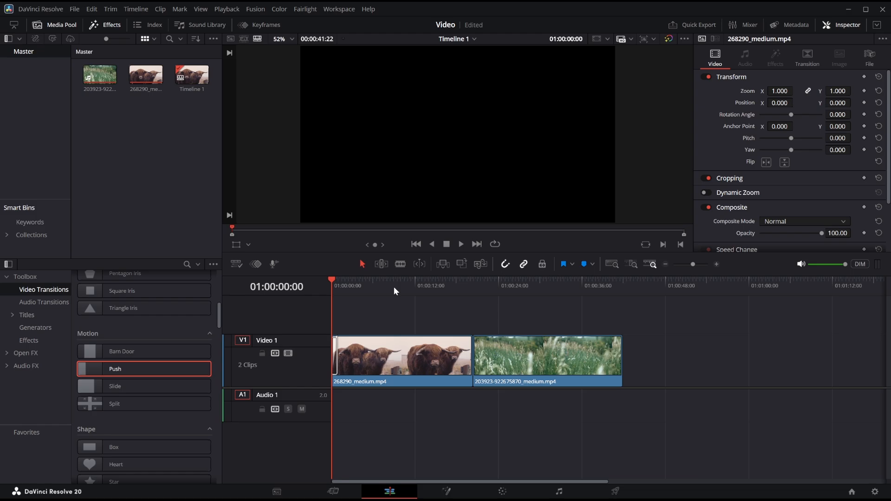
pyautogui.moveTo(417, 296)
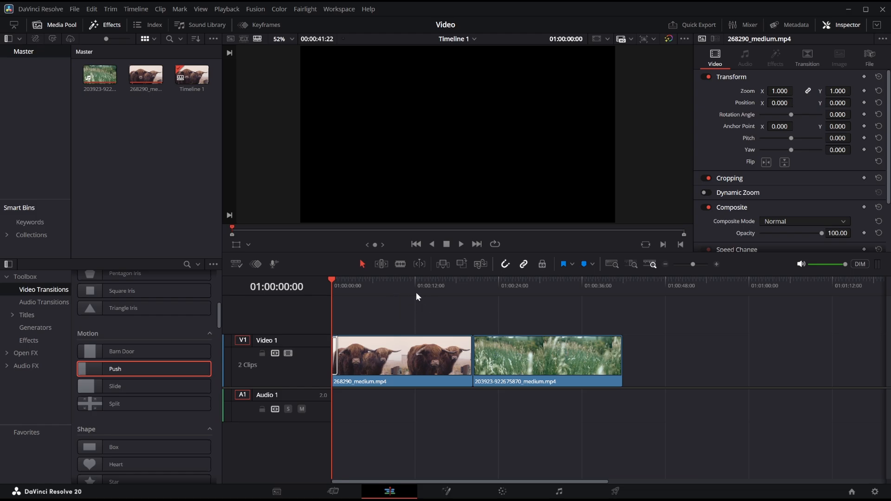
pyautogui.click(460, 245)
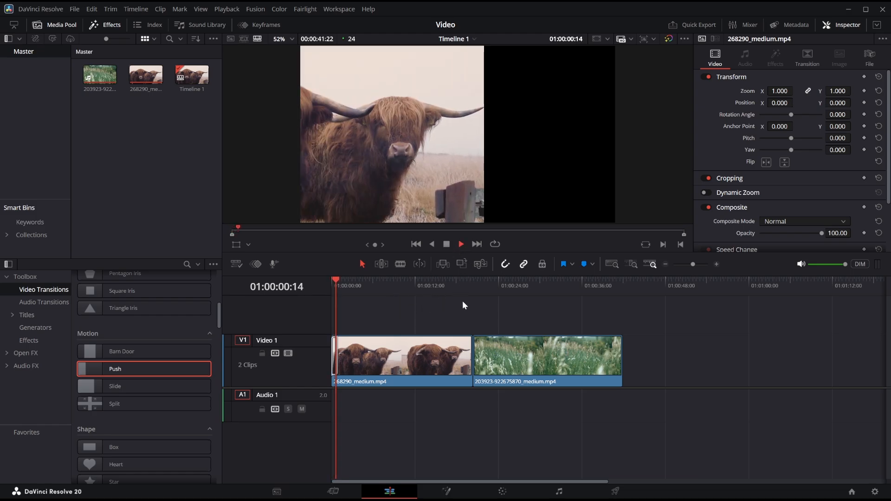
pyautogui.click(461, 244)
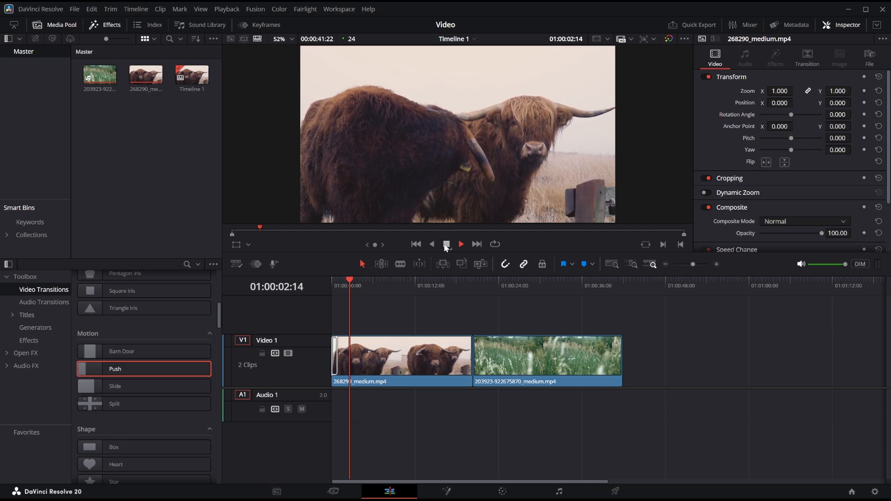
pyautogui.click(461, 244)
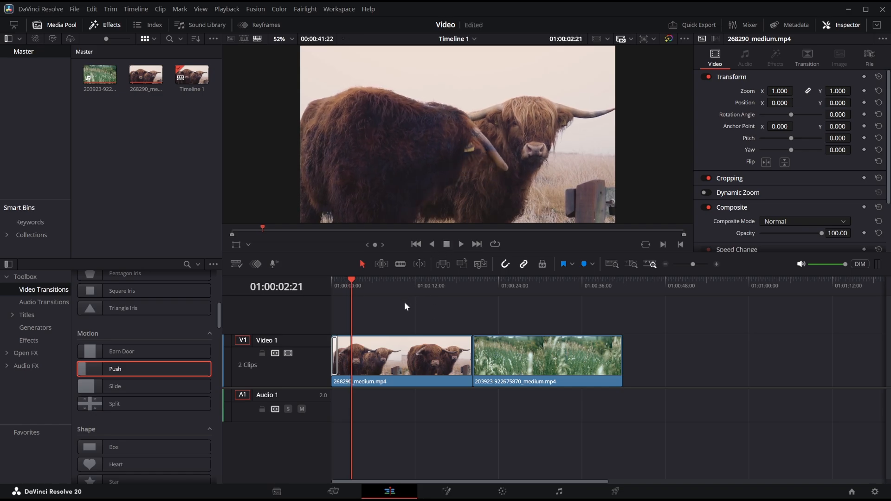
pyautogui.moveTo(397, 313)
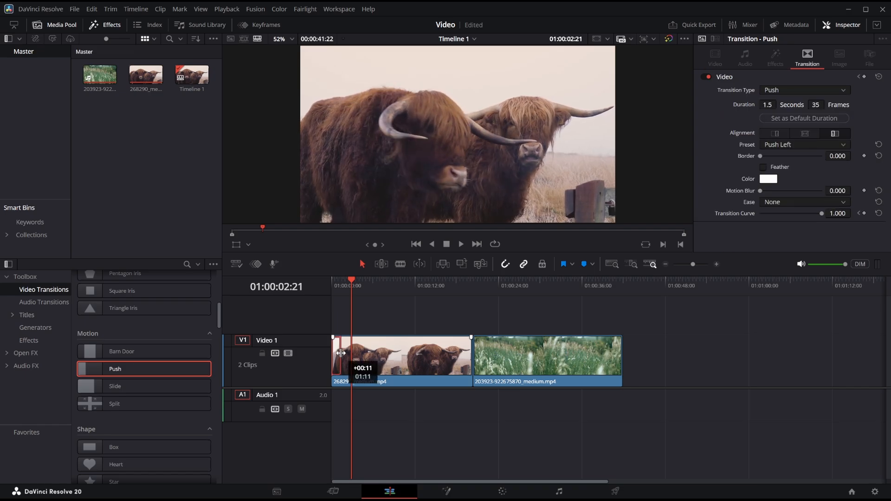
# - Extend the Push transition on the first clip from 1.5 to about 2.9 seconds, then deselect it
pyautogui.moveTo(341, 353); pyautogui.dragTo(351, 352)
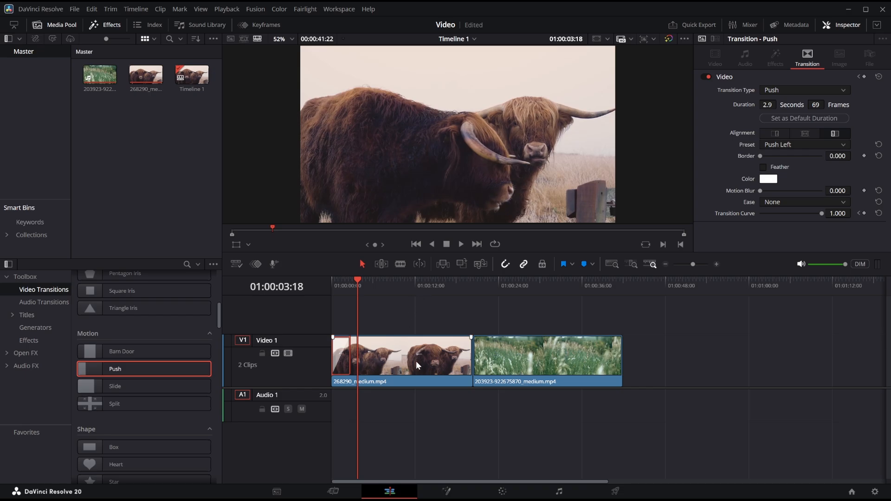
pyautogui.click(547, 360)
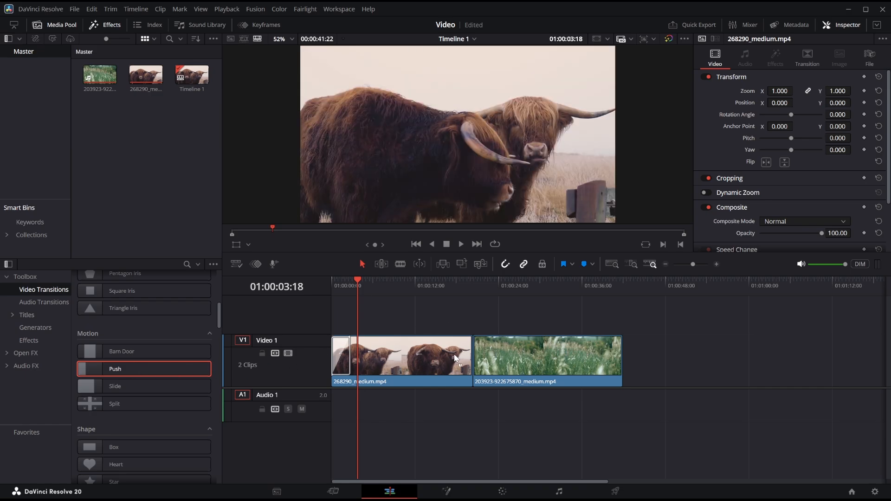
pyautogui.moveTo(452, 317)
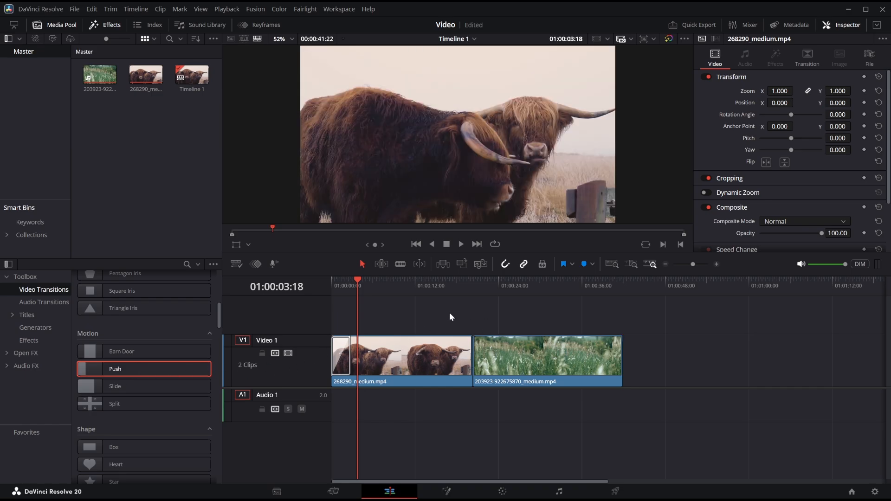